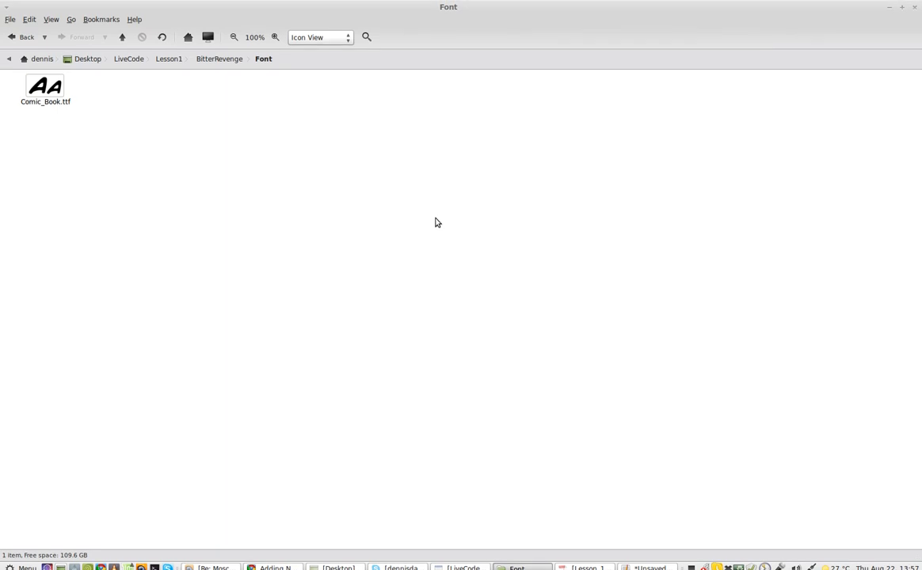
Select Comic_Book.ttf in the BitterRevenge Font folder and enlarge the icons
{"action": "left_click", "coordinate": [275, 37]}
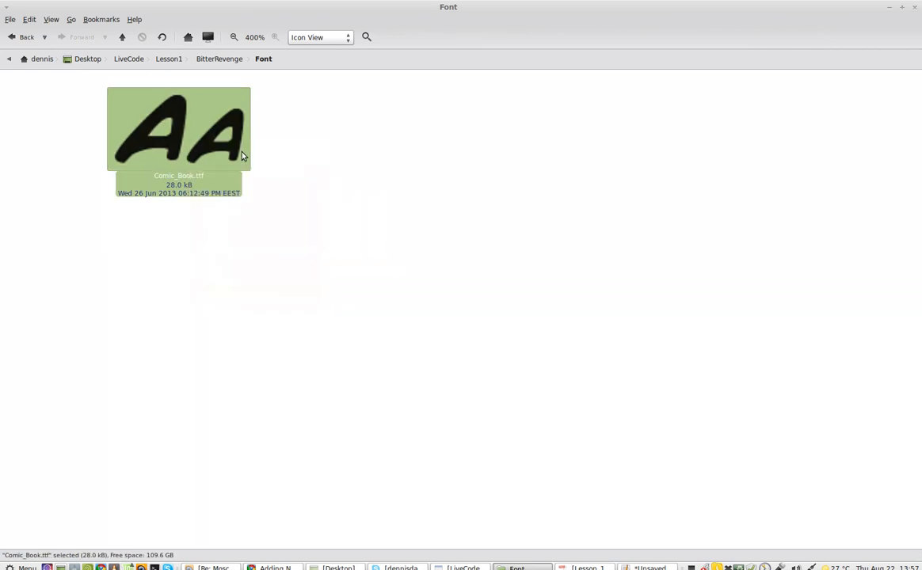
Open Comic_Book.ttf in Font Viewer and install Comic Book Regular
{"action": "double_click", "coordinate": [178, 128]}
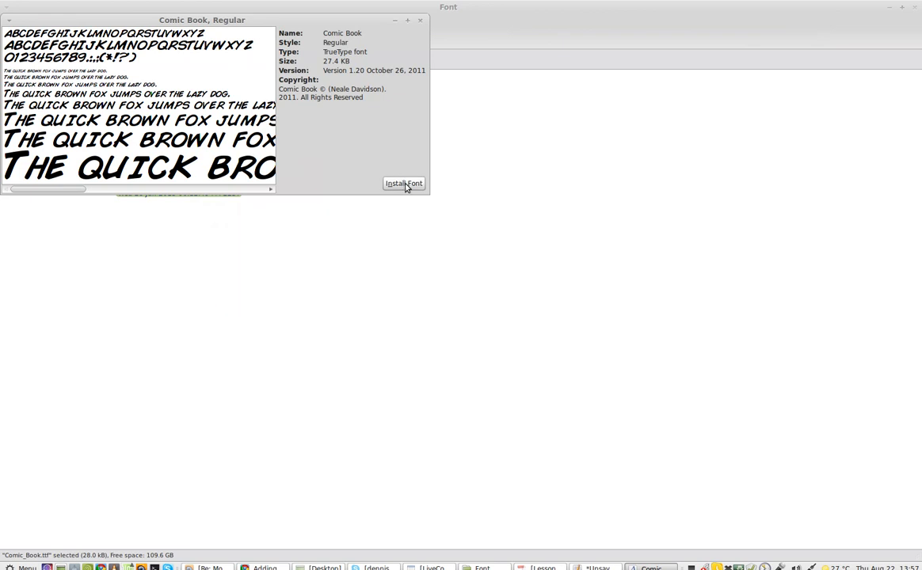
{"action": "left_click", "coordinate": [404, 183]}
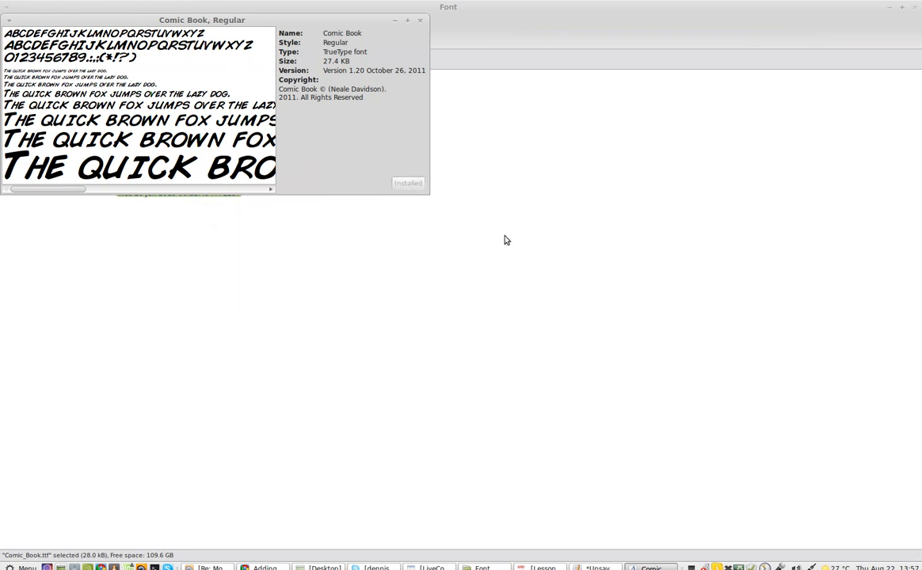
{"action": "mouse_move", "coordinate": [279, 214]}
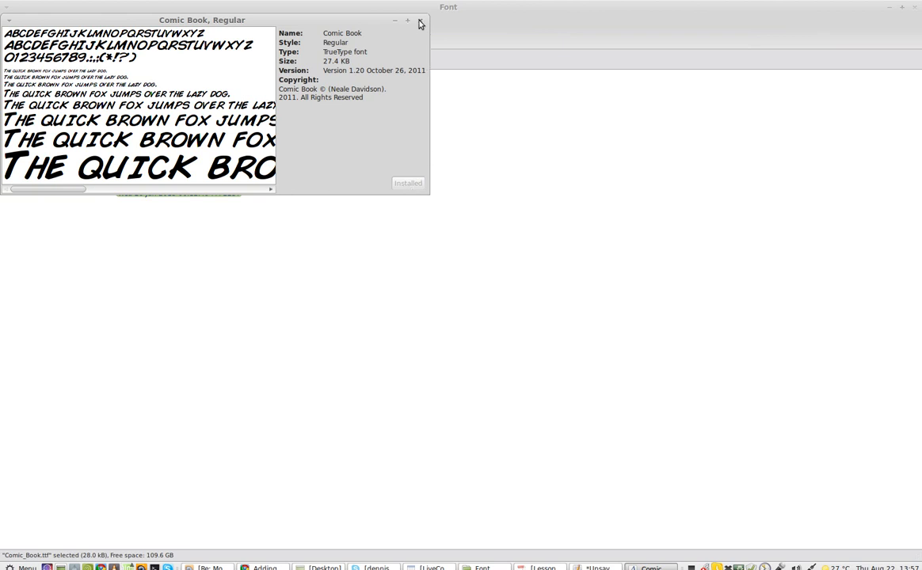
Close the font preview, choose Comic Book in the editor font family list, and dismiss About Pluma
{"action": "left_click", "coordinate": [420, 21]}
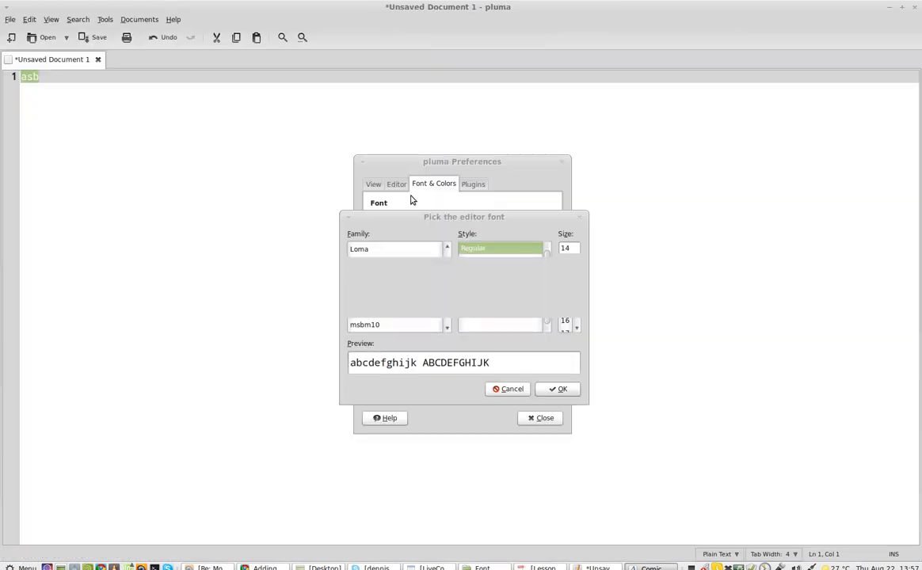
{"action": "left_click", "coordinate": [368, 281]}
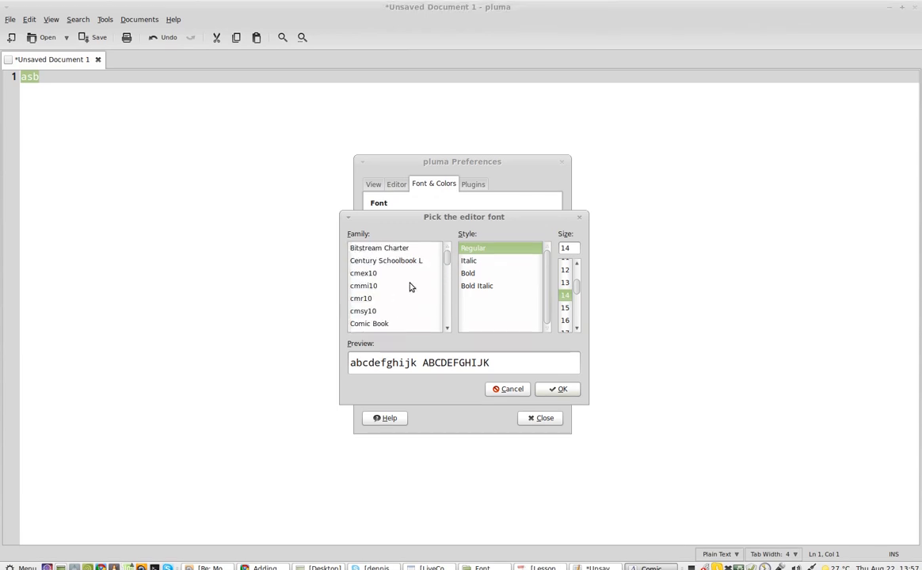
{"action": "left_click", "coordinate": [369, 323]}
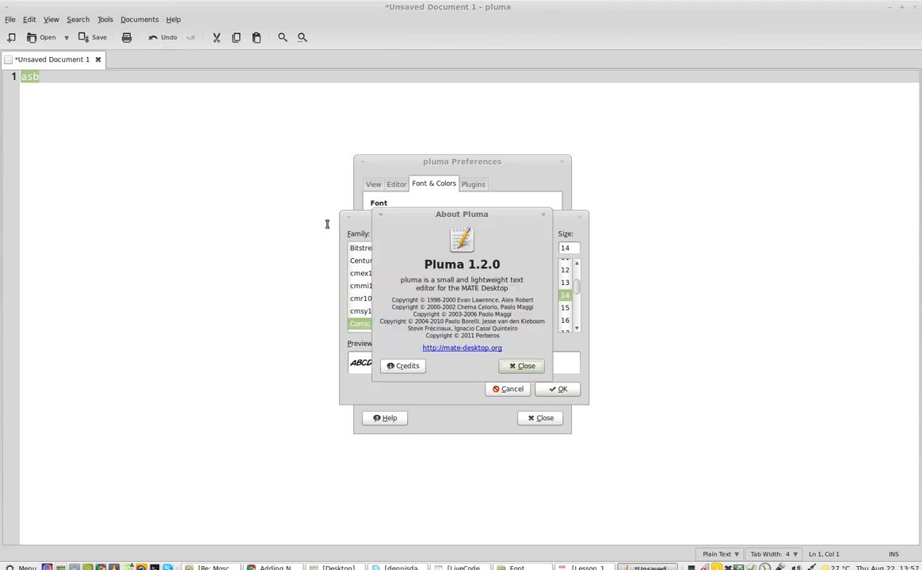
{"action": "left_click", "coordinate": [521, 365]}
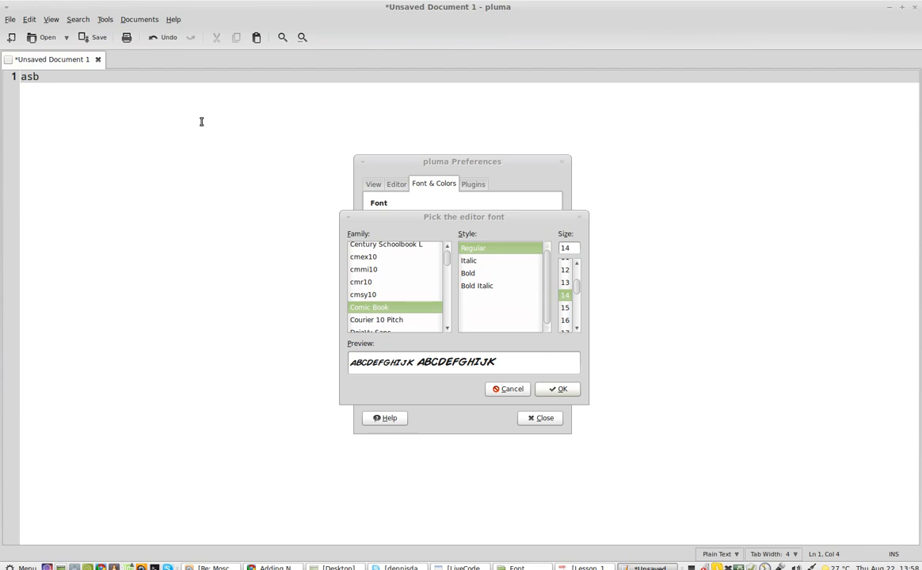
Type 'Happy Computing!' and apply Comic Book at size 24 as the editor font
{"action": "type", "text": "Happy Computing!"}
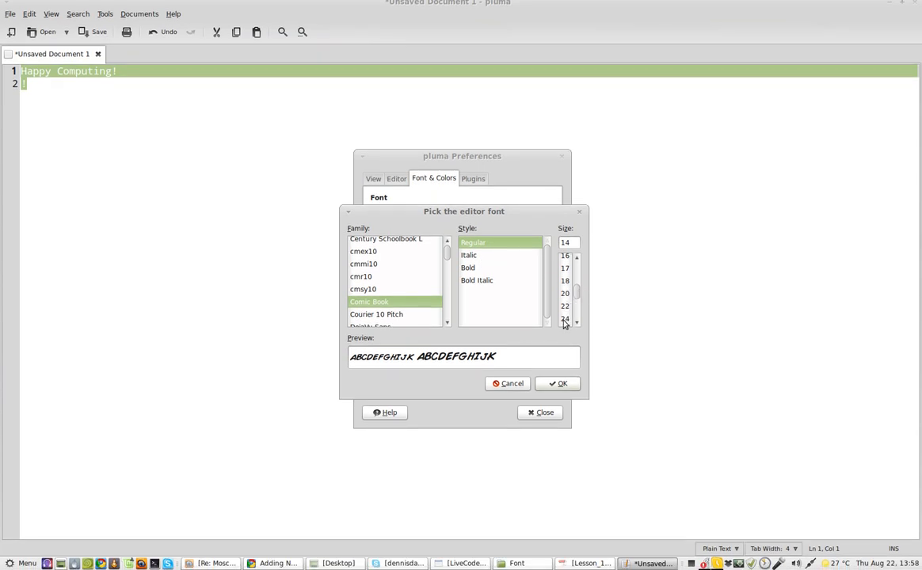
{"action": "left_click", "coordinate": [561, 383]}
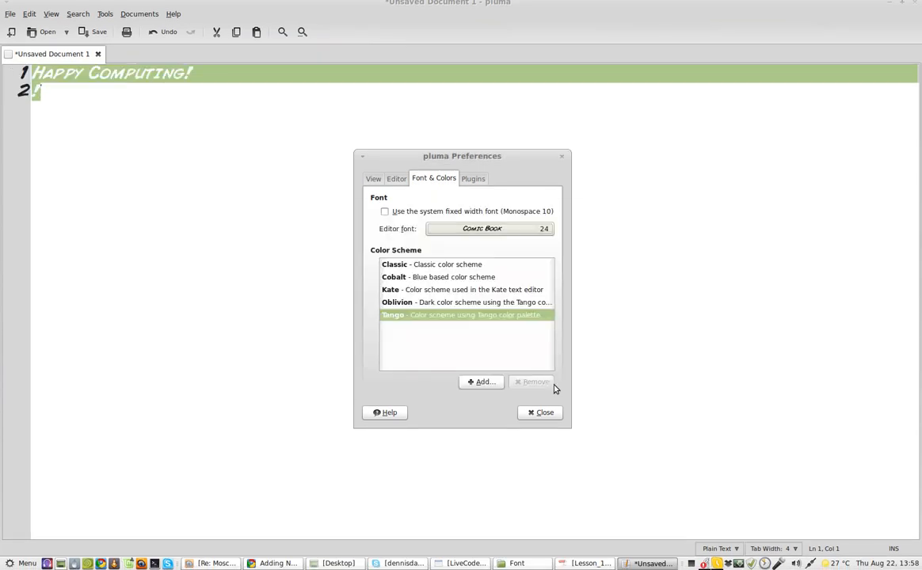